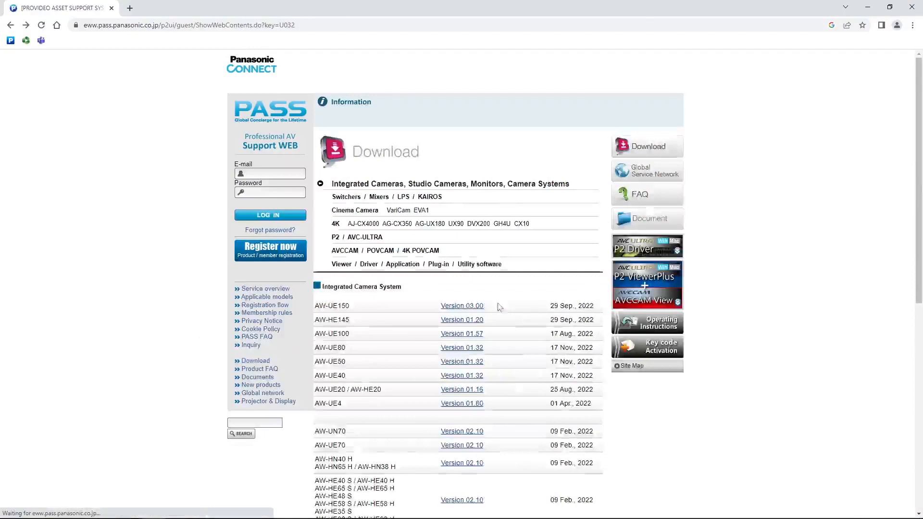
- Download PTZ Control Center [Windows] from the Integrated Camera System list
scroll("down", 3)
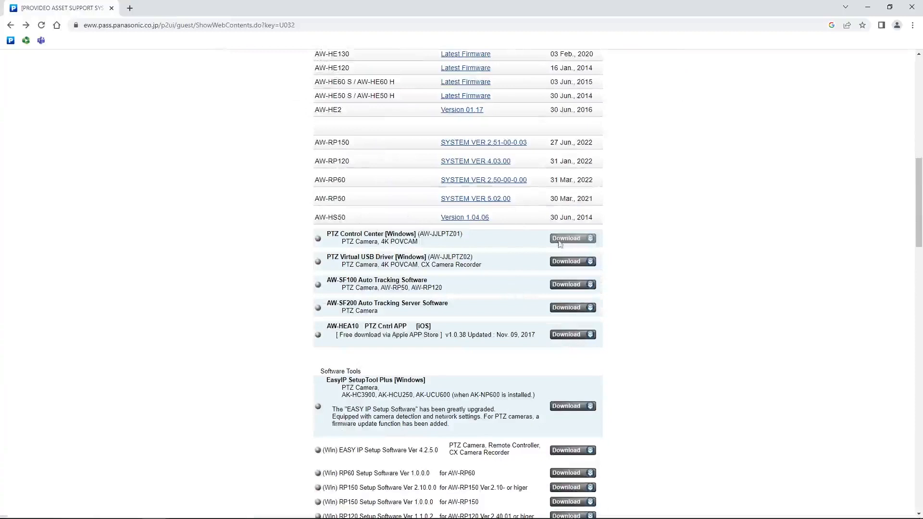
left_click(572, 238)
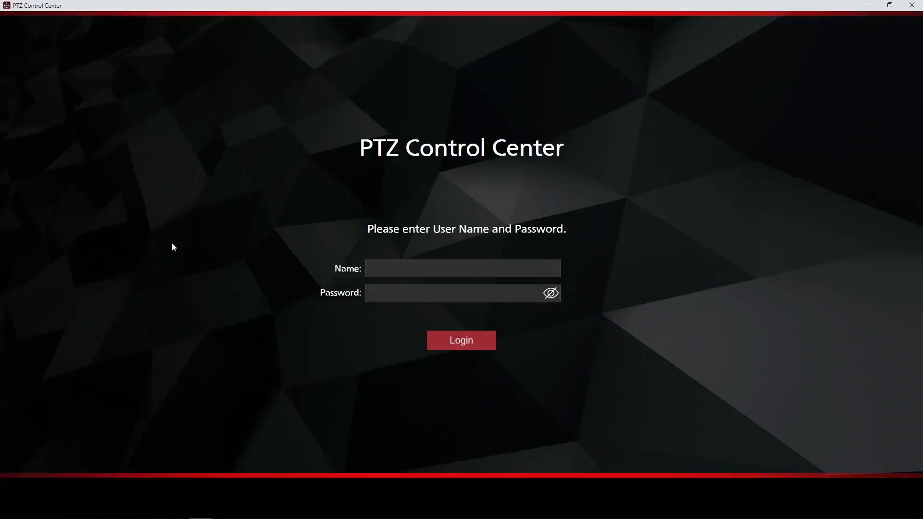
- Enter the admin user name, starting with 'Ad', in the Name field
type("Ad")
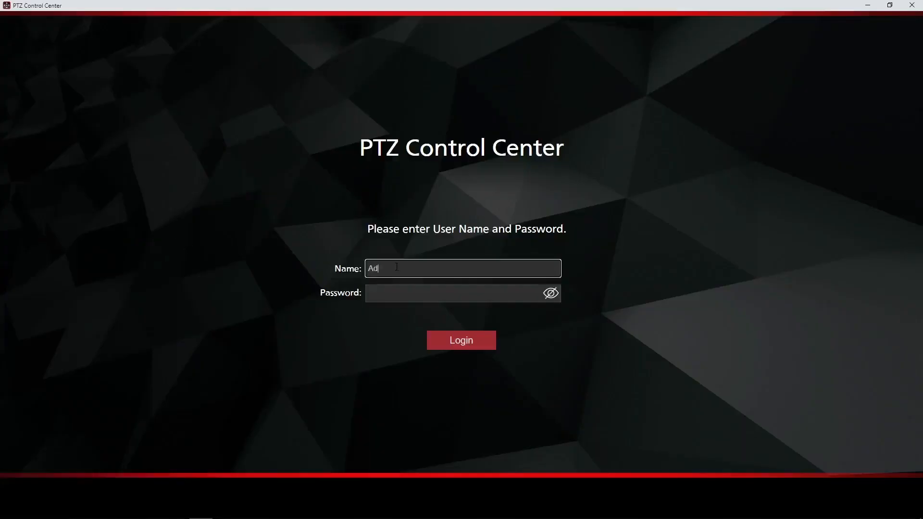